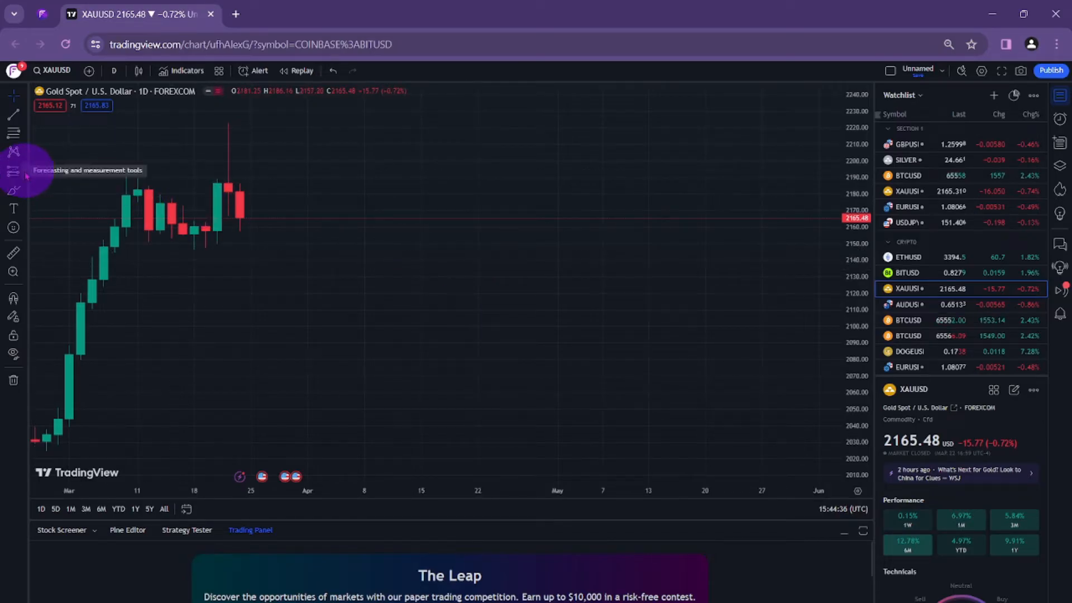
Open the forecasting and measurement tools flyout from the left toolbar
{"action": "left_click", "coordinate": [13, 170]}
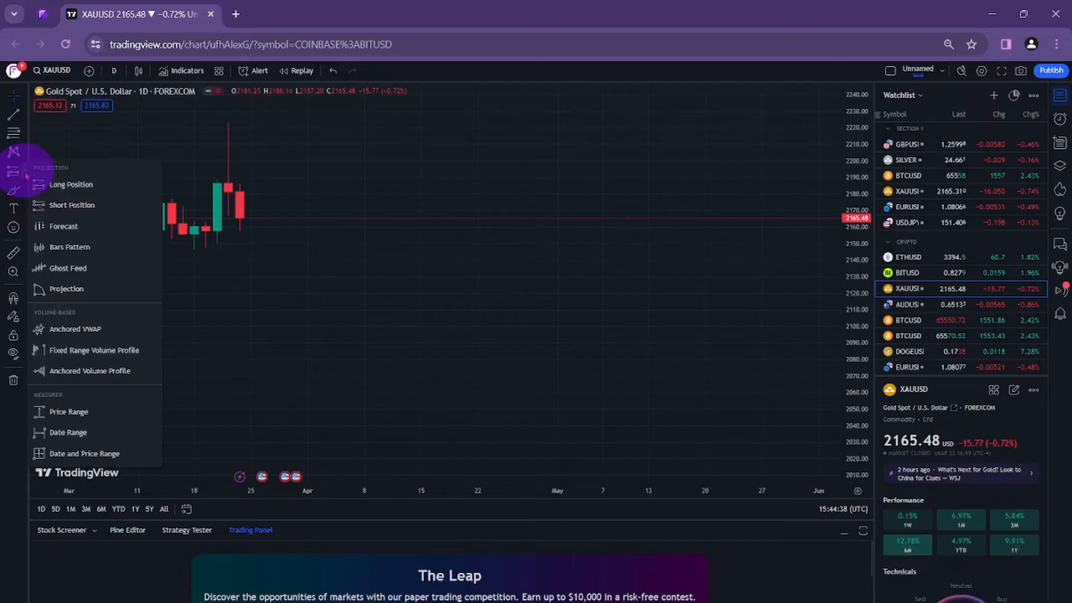
{"action": "mouse_move", "coordinate": [71, 185]}
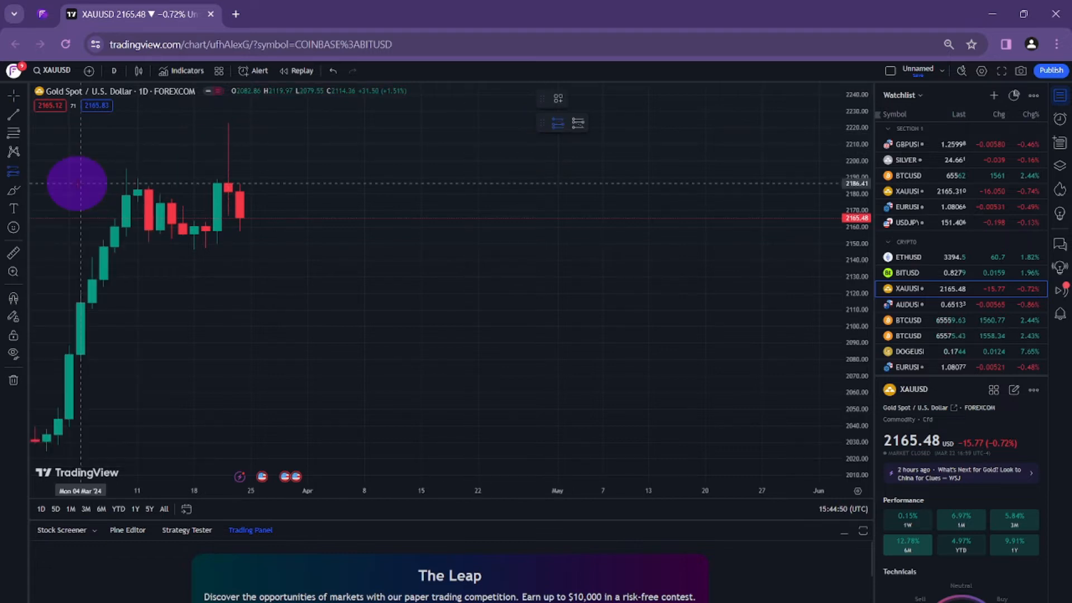
{"action": "mouse_move", "coordinate": [250, 231]}
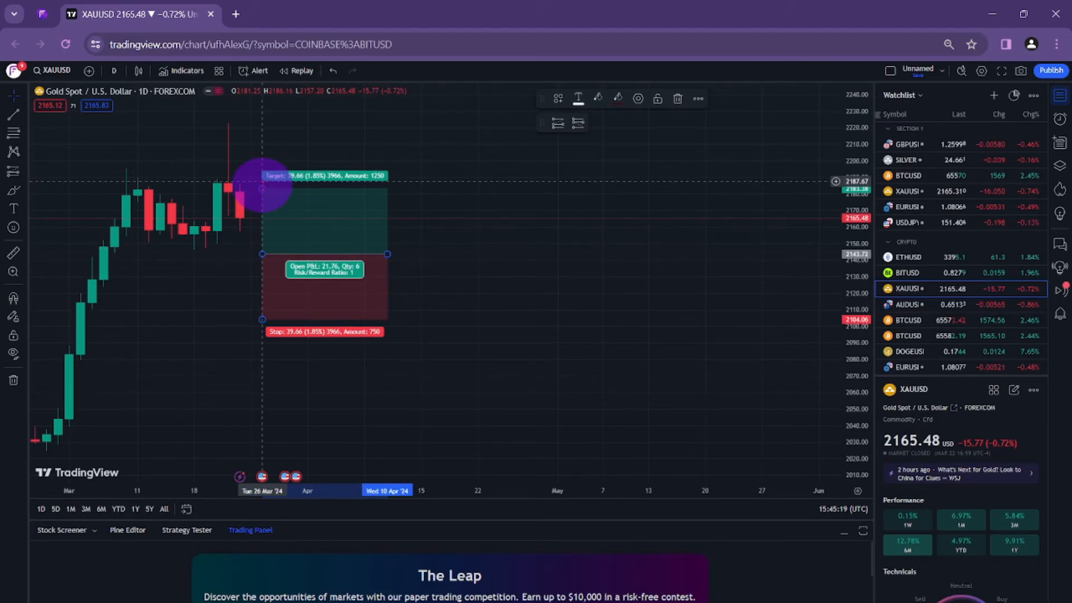
Raise the Long Position's profit target to about 2223, increasing the risk/reward ratio
{"action": "left_click_drag", "start_coordinate": [261, 175], "coordinate": [261, 141]}
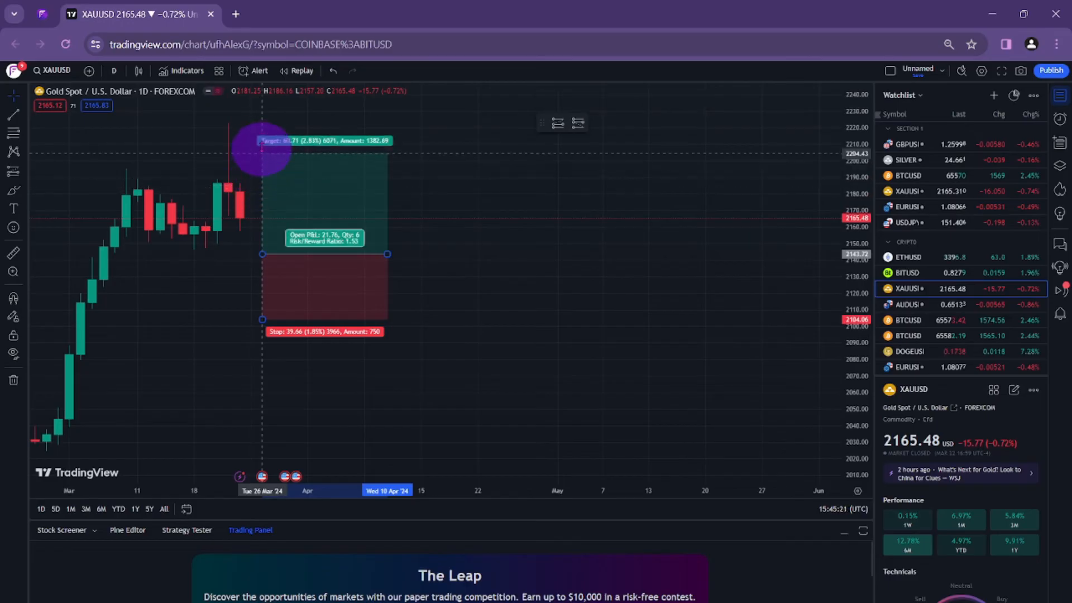
{"action": "left_click_drag", "start_coordinate": [261, 141], "coordinate": [261, 109]}
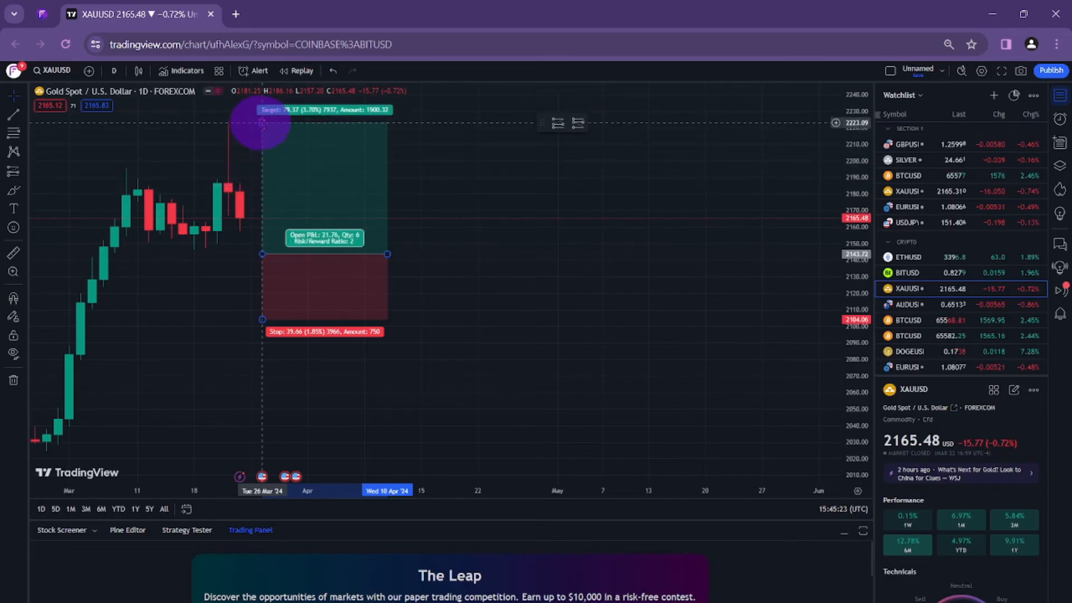
{"action": "left_click_drag", "start_coordinate": [262, 123], "coordinate": [262, 318]}
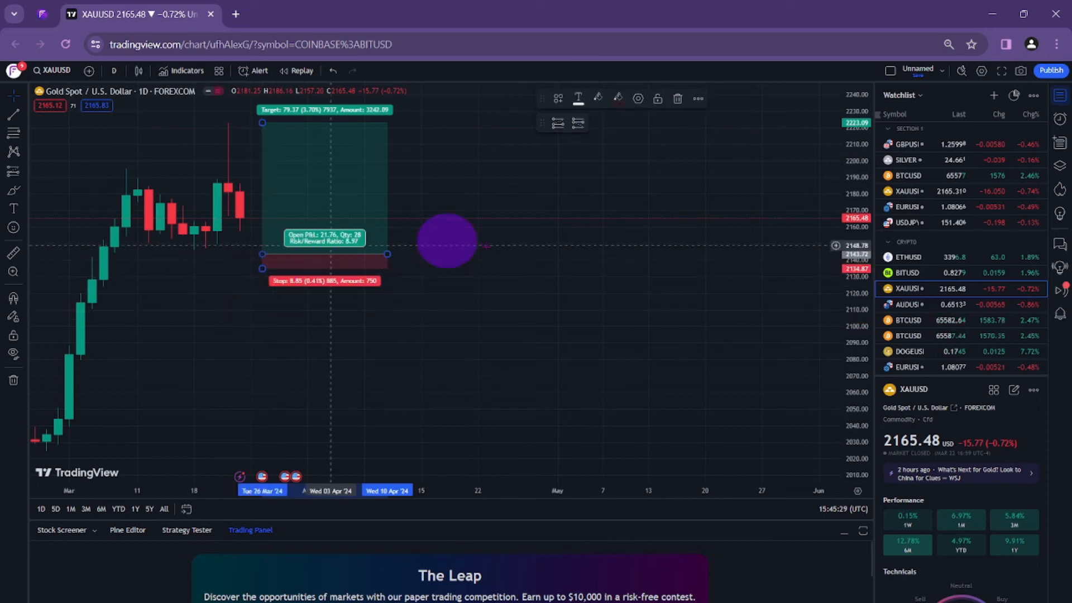
{"action": "mouse_move", "coordinate": [487, 263]}
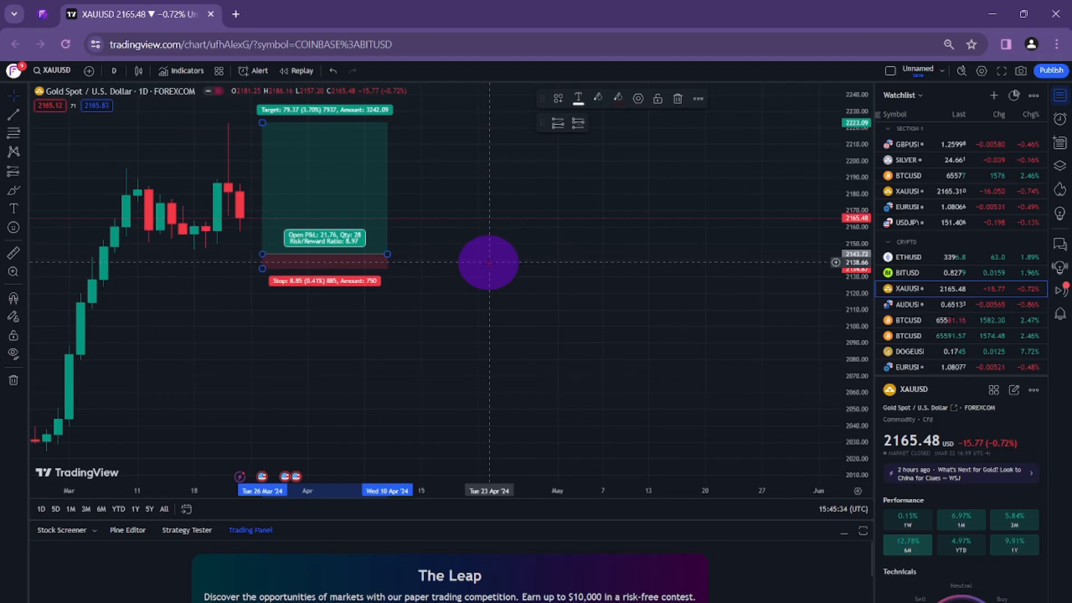